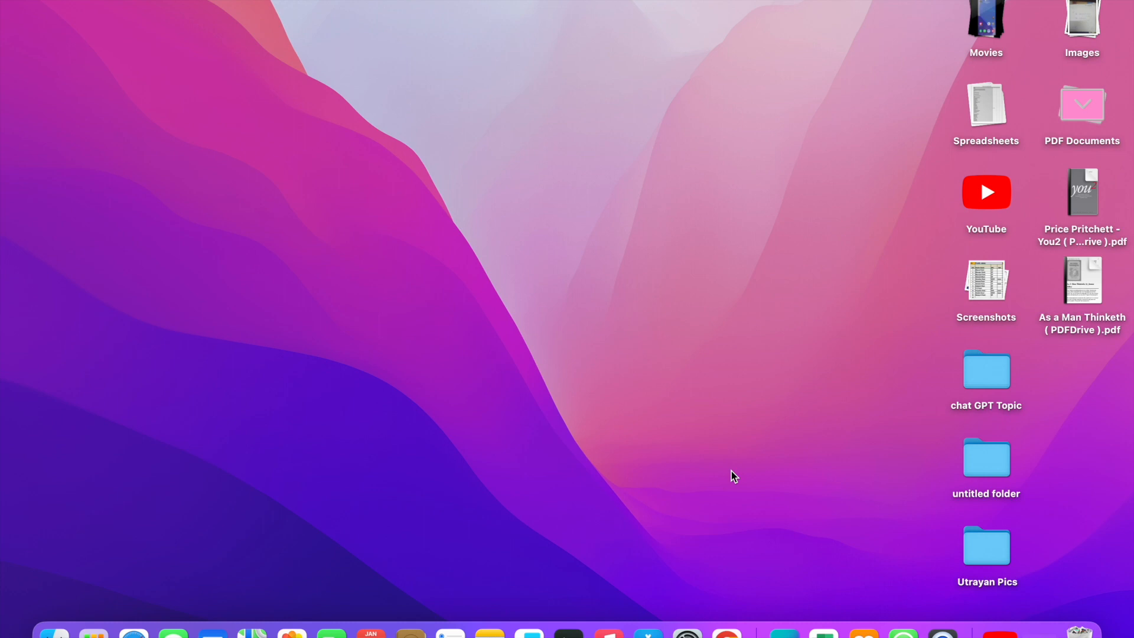
- Expand the desktop Screenshots stack and select the screenshot ending 6.27 AM
double_click(986, 280)
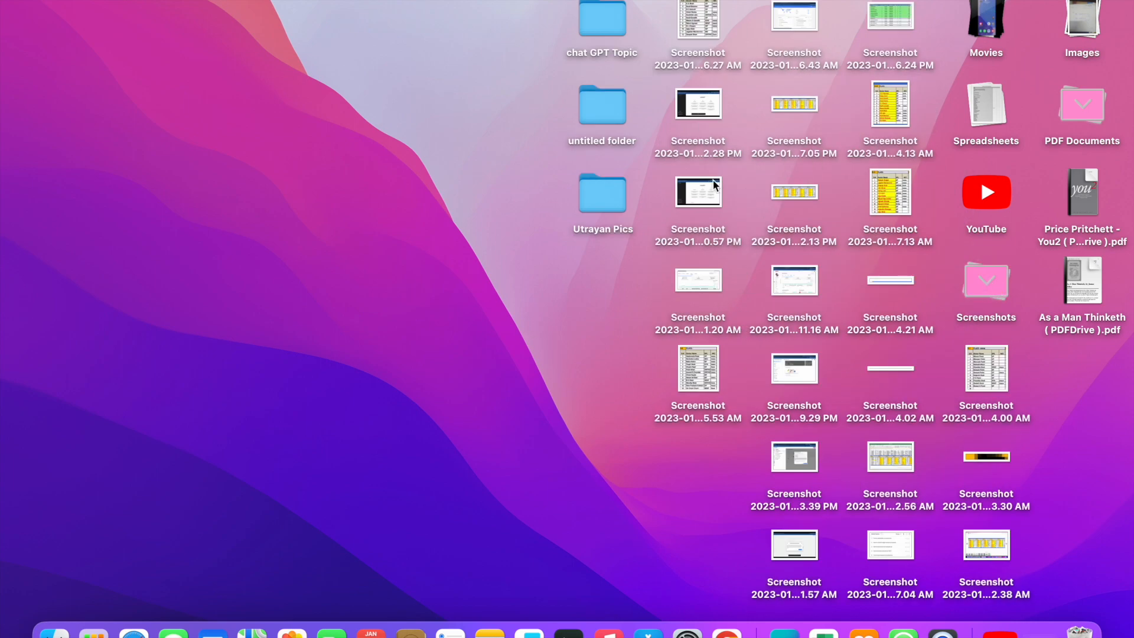
mouse_move(715, 29)
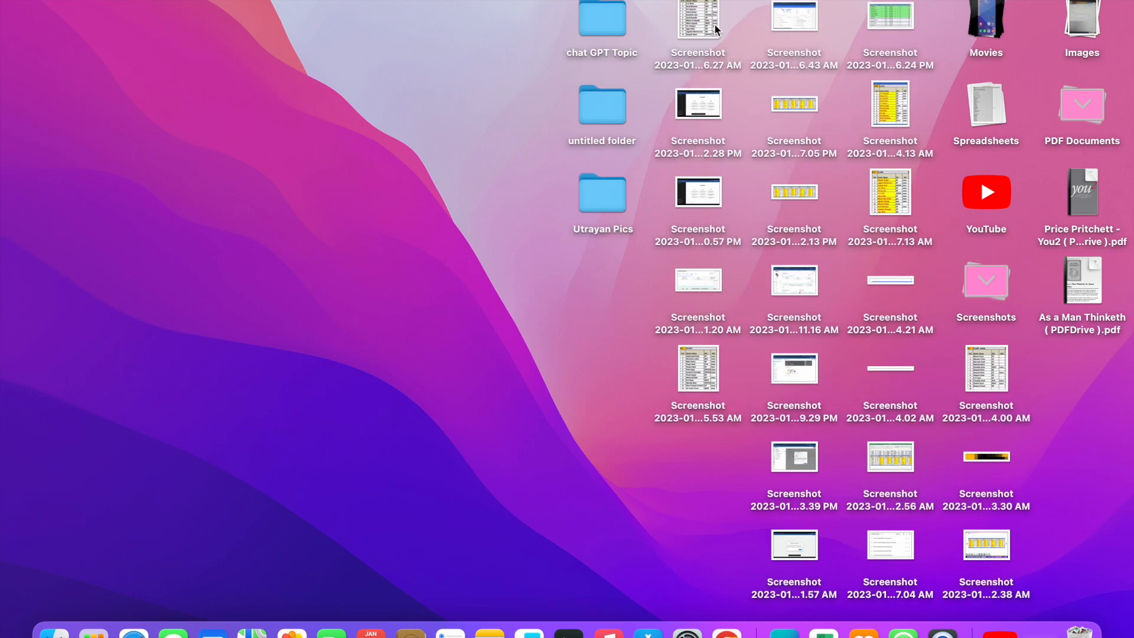
mouse_move(702, 21)
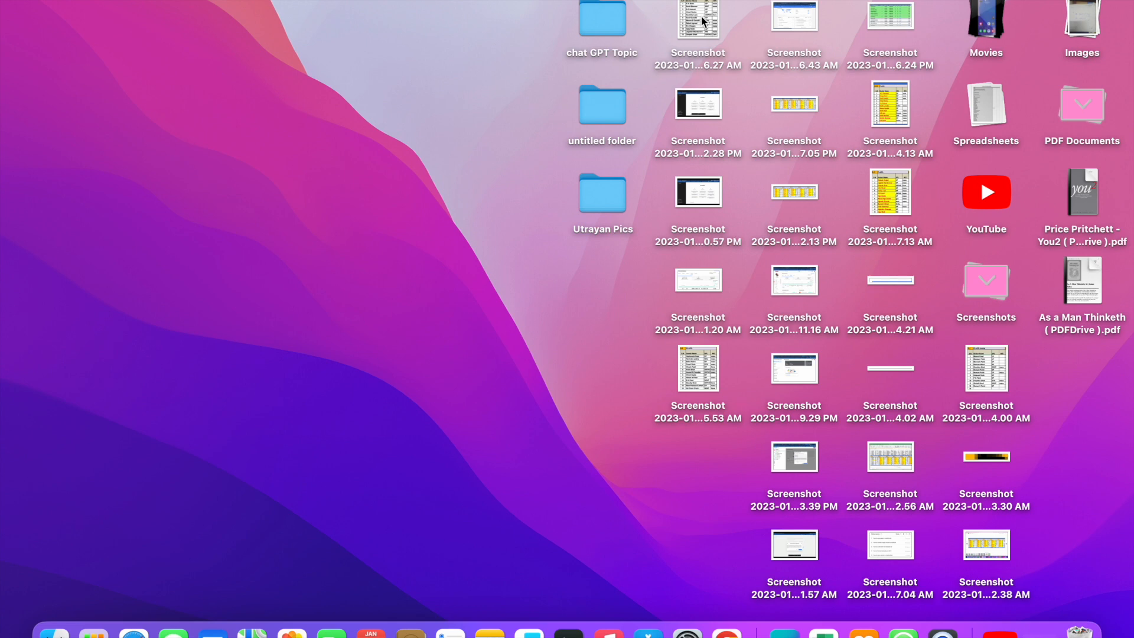
left_click(697, 22)
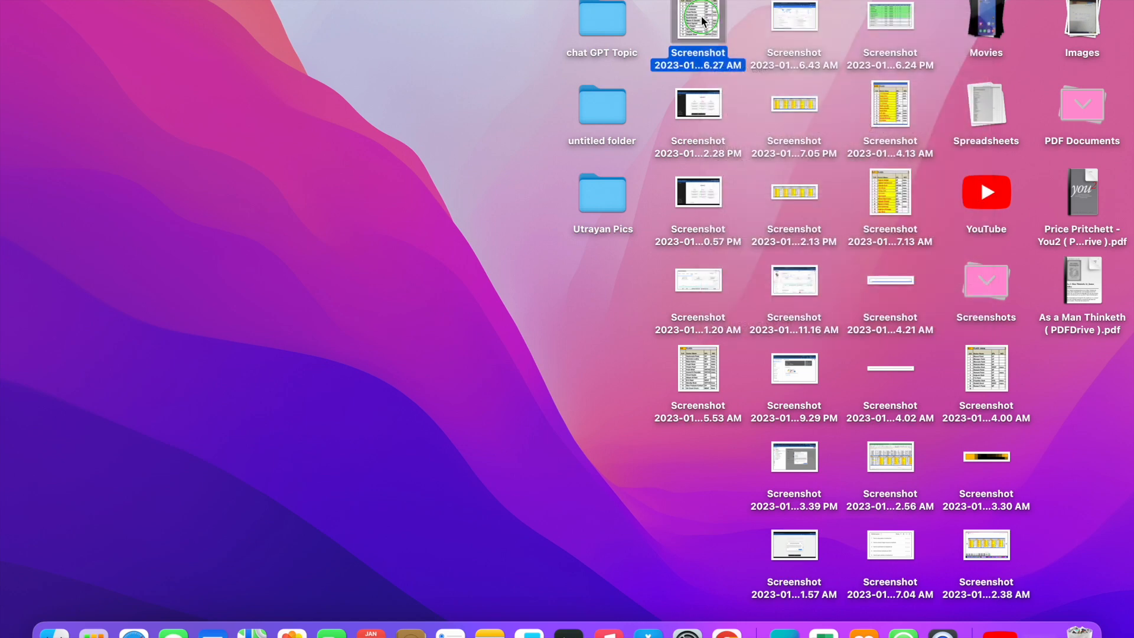
- Move the 9.46.27 AM and 3.12.28 PM screenshots to the Bin via Move to Bin
right_click(697, 22)
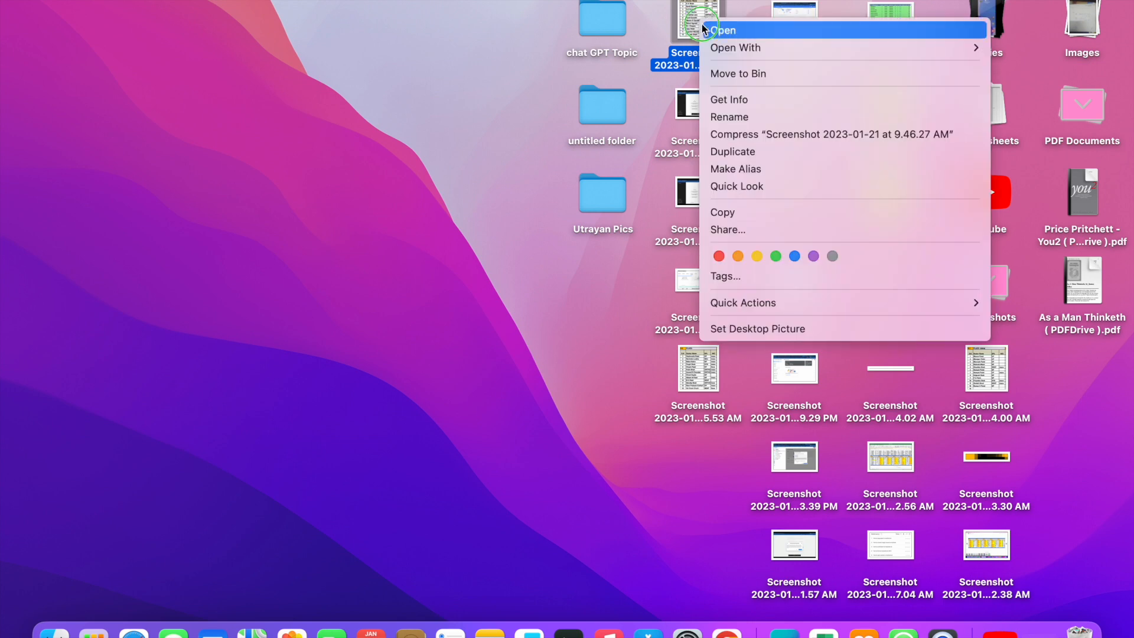
left_click(697, 22)
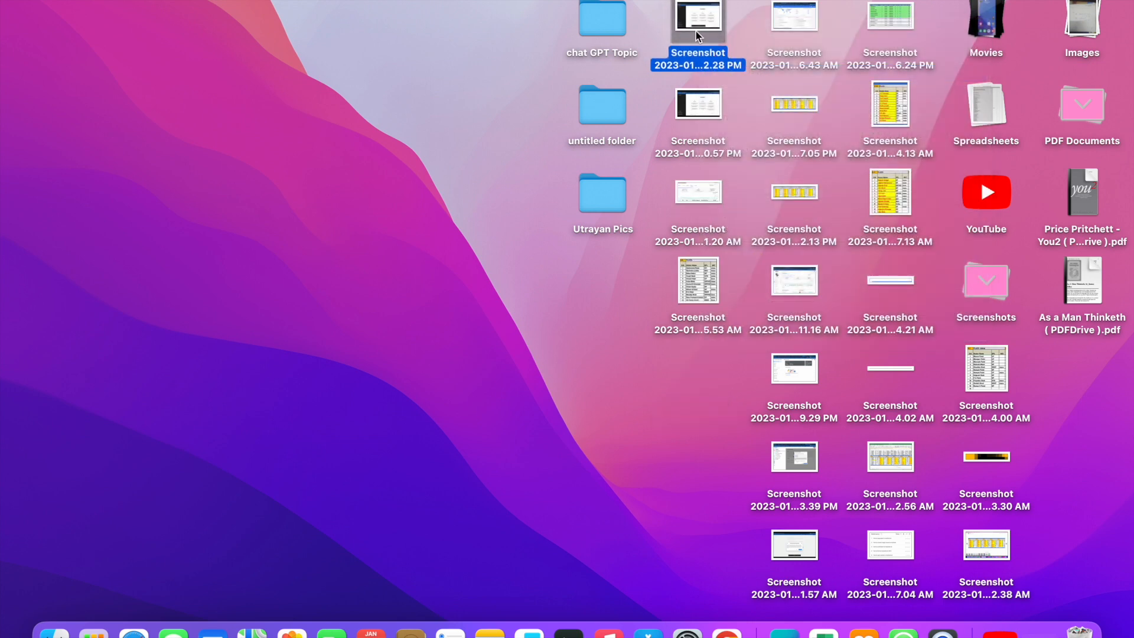
right_click(697, 22)
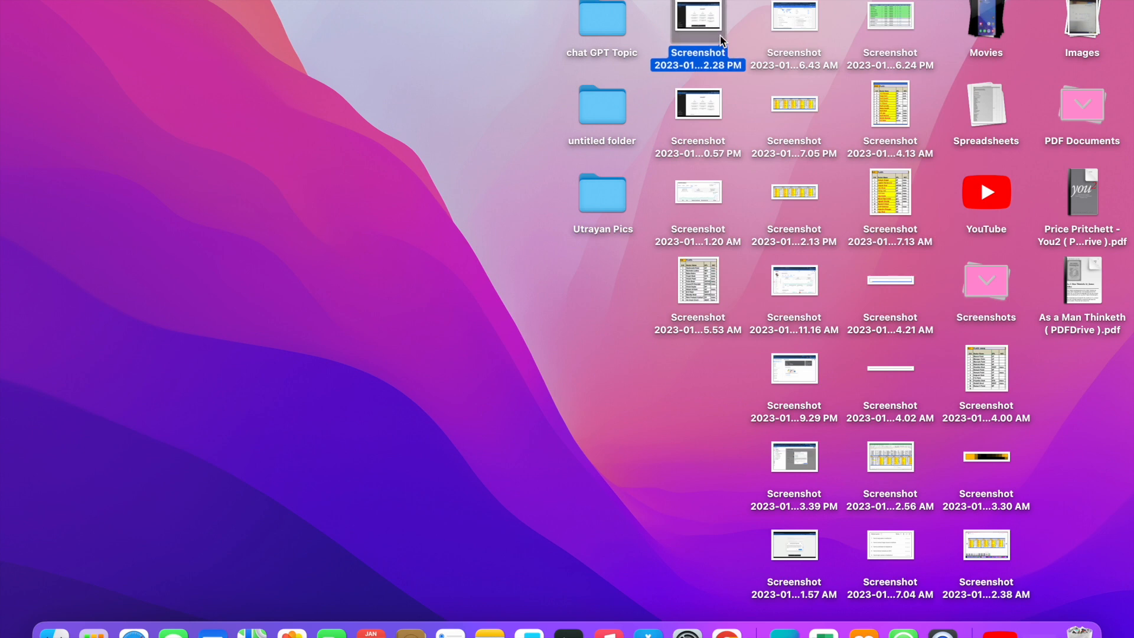
right_click(696, 29)
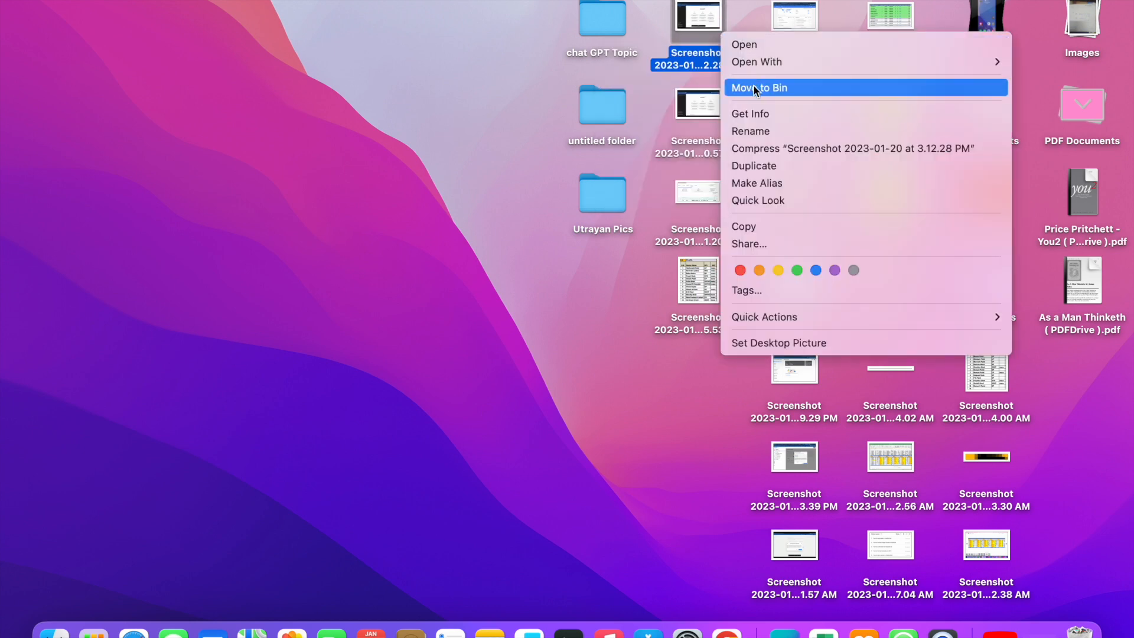
mouse_move(760, 97)
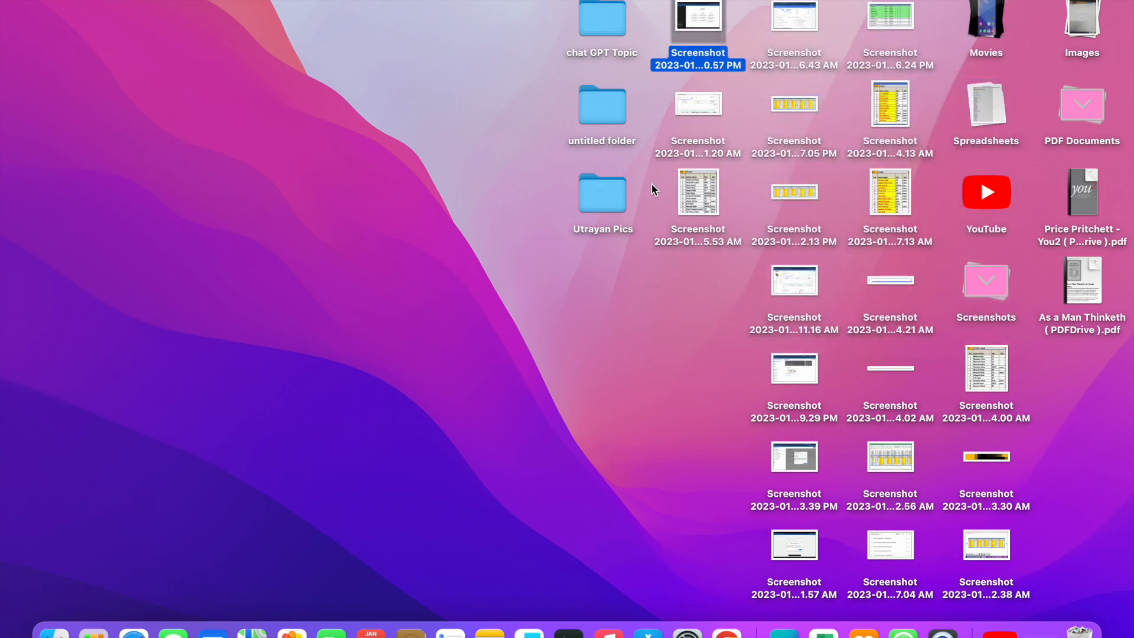
left_click(637, 294)
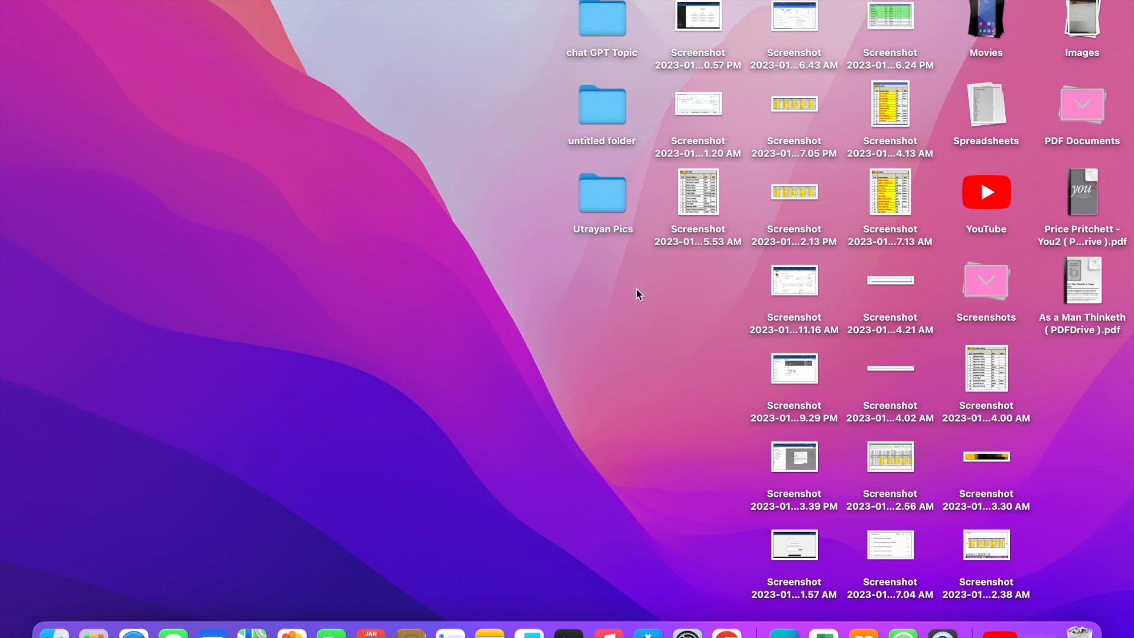
- Drag the 0.57 PM screenshot to the Dock's Bin, then close the Bin window
left_click(696, 22)
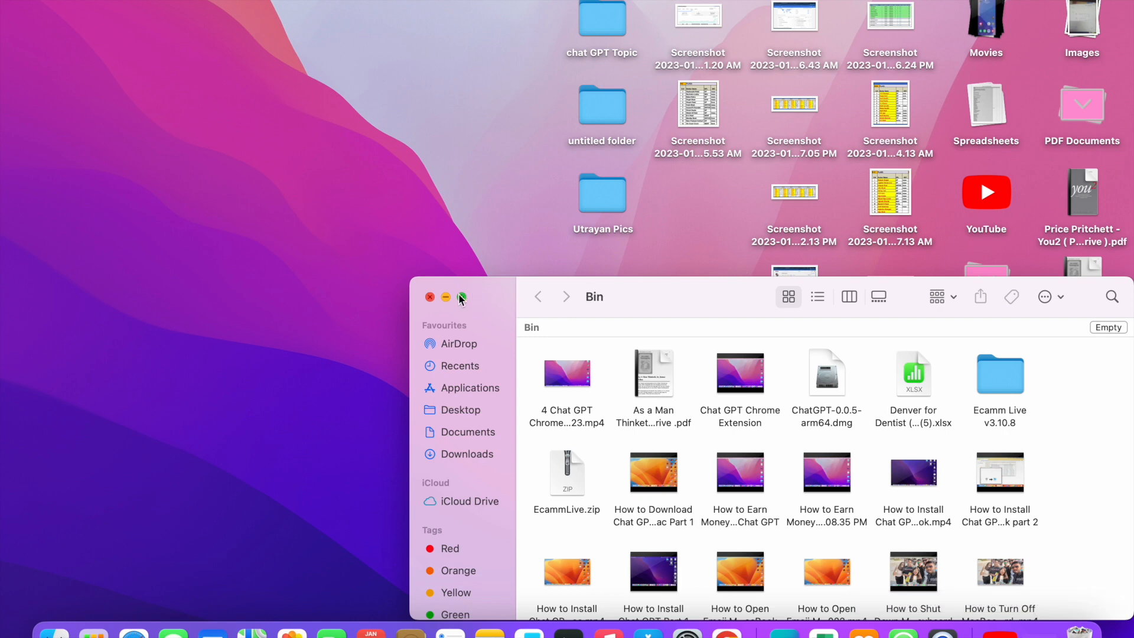
left_click(428, 297)
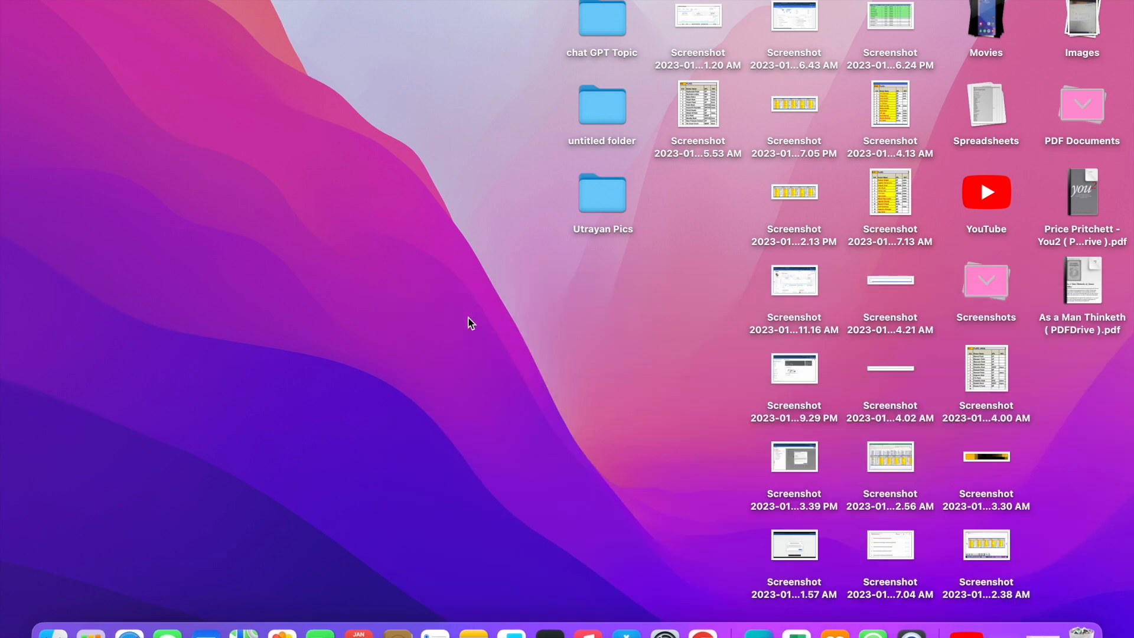
mouse_move(574, 403)
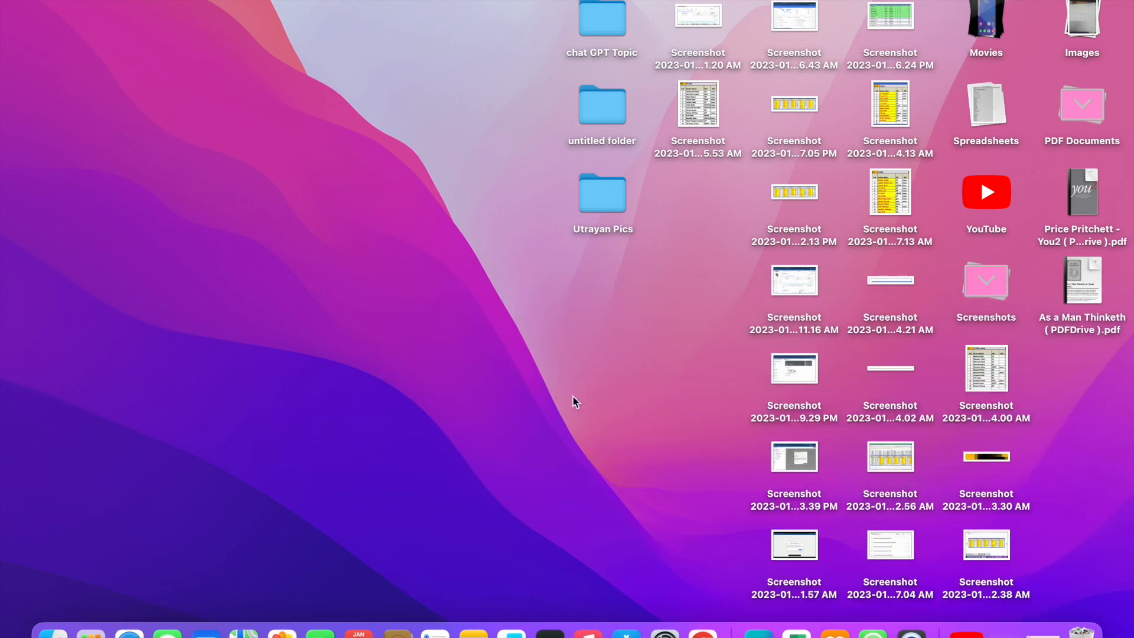
mouse_move(695, 157)
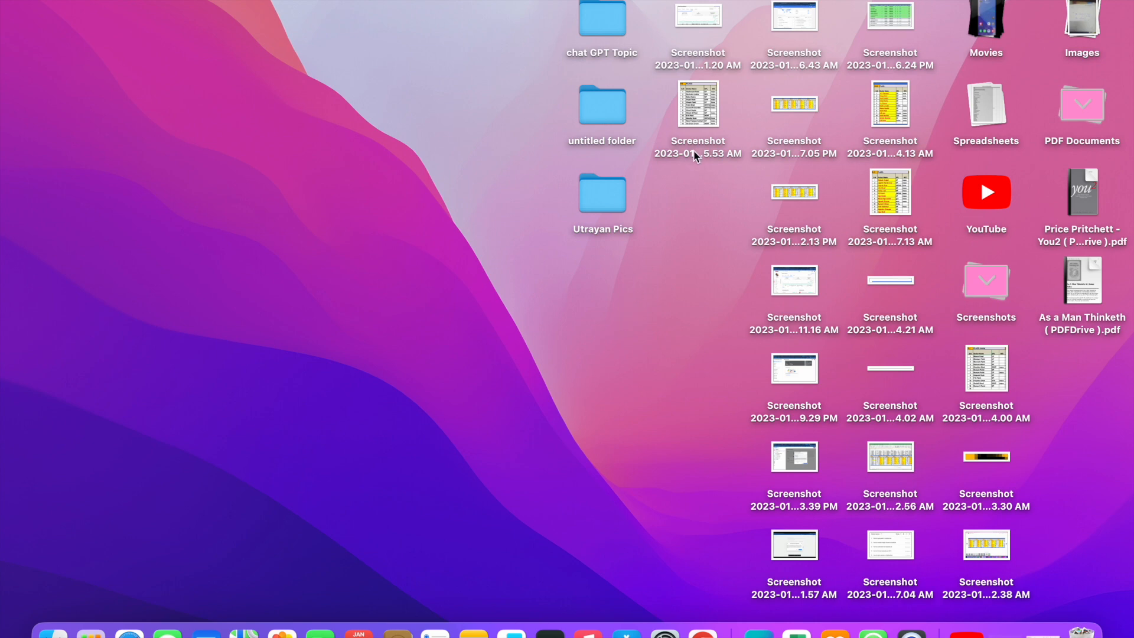
mouse_move(705, 43)
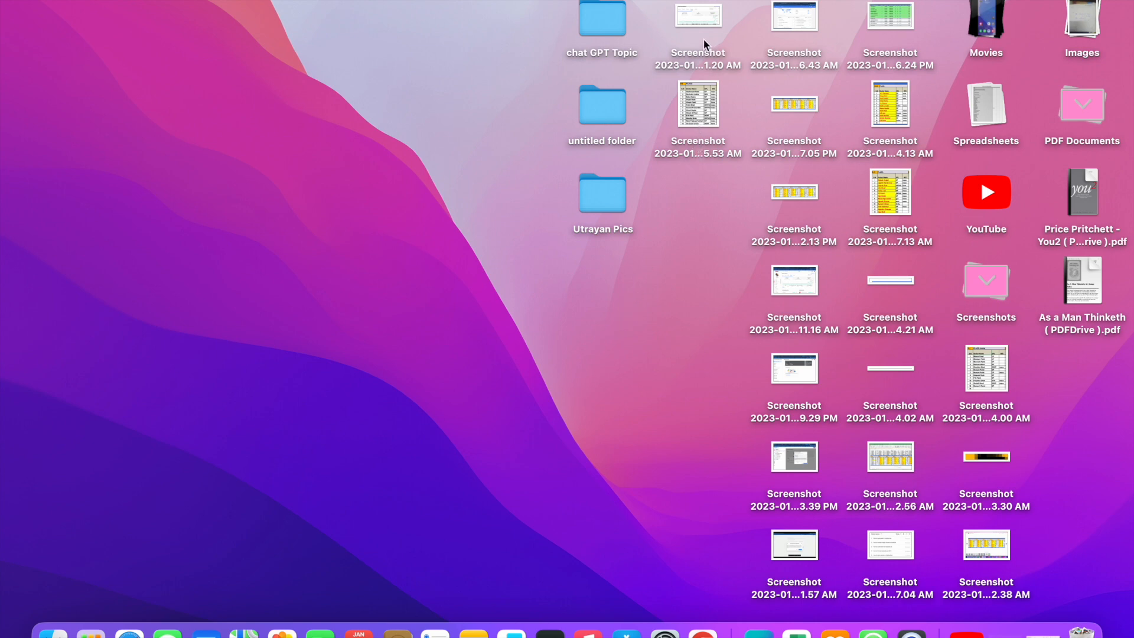
- Send the 1.20 AM screenshot to the Bin with Command-Delete and deselect
left_click(696, 18)
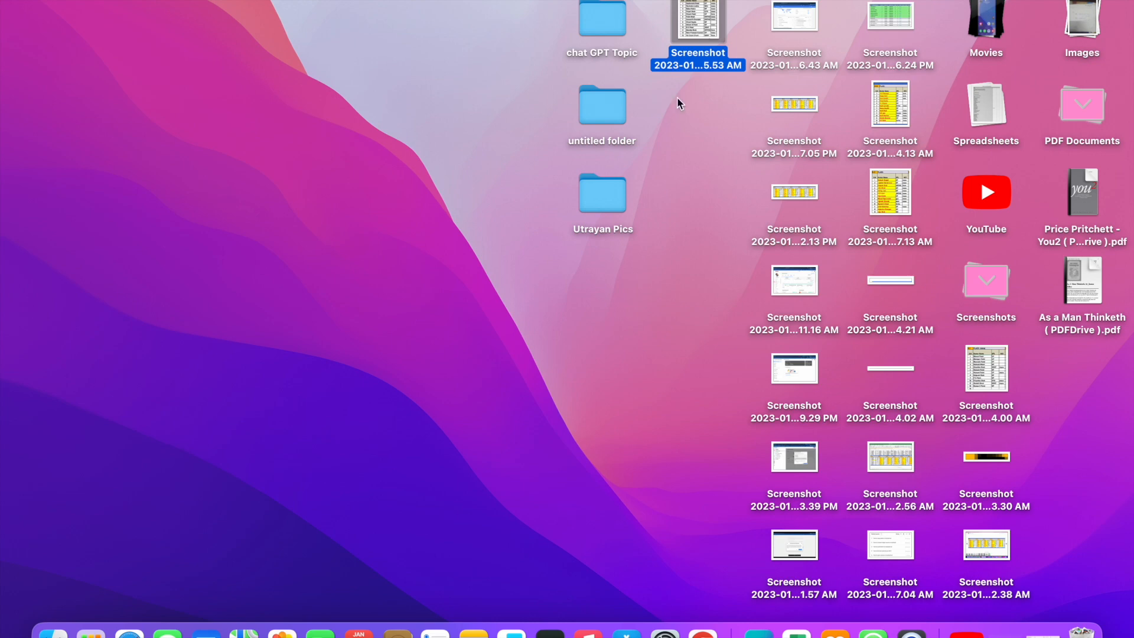
left_click(626, 294)
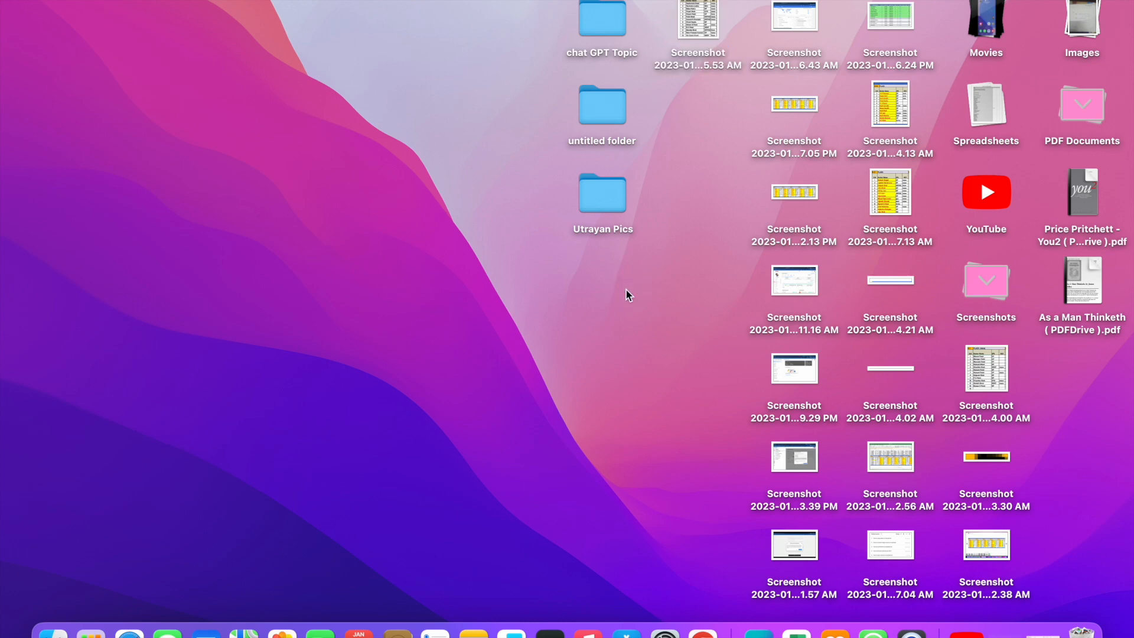